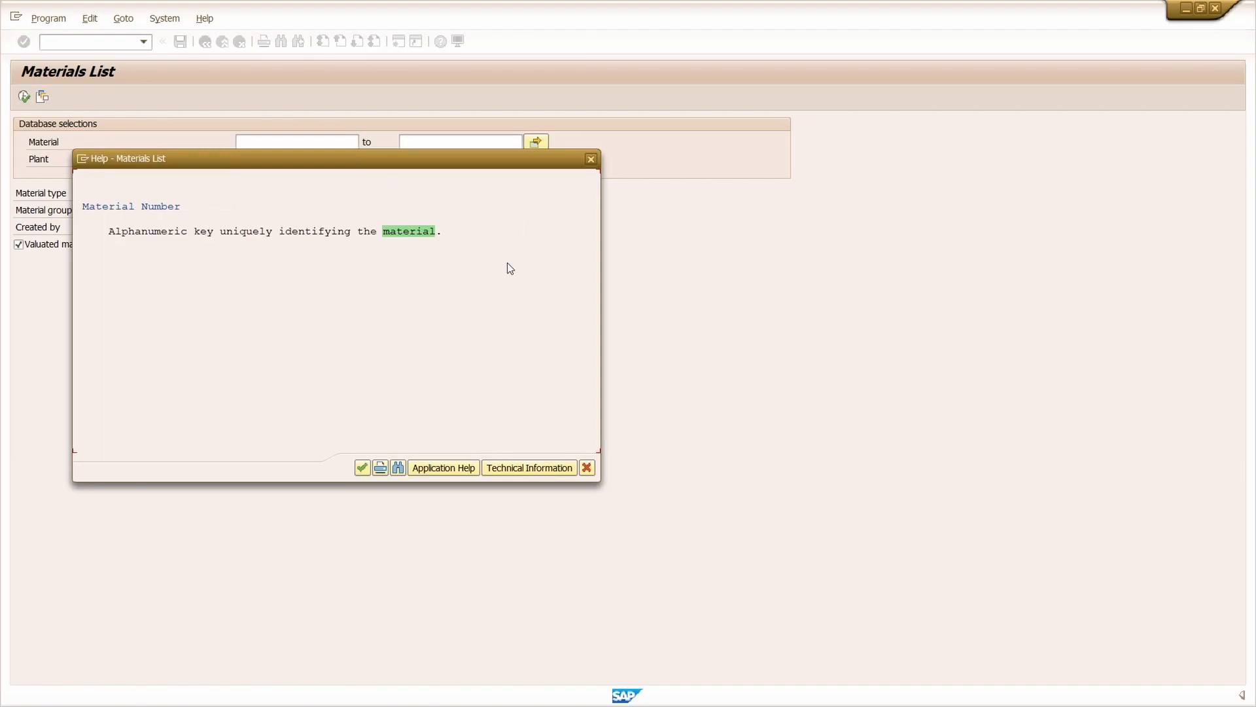
mouse_move(266, 295)
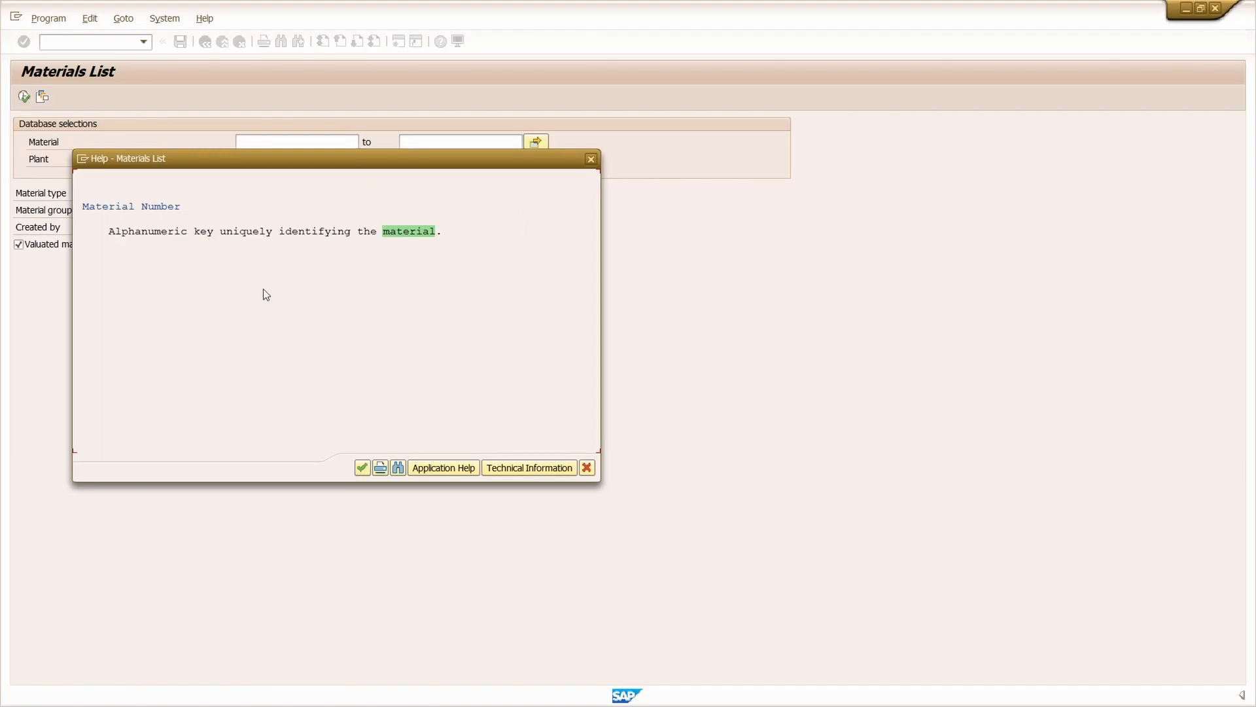
mouse_move(596, 267)
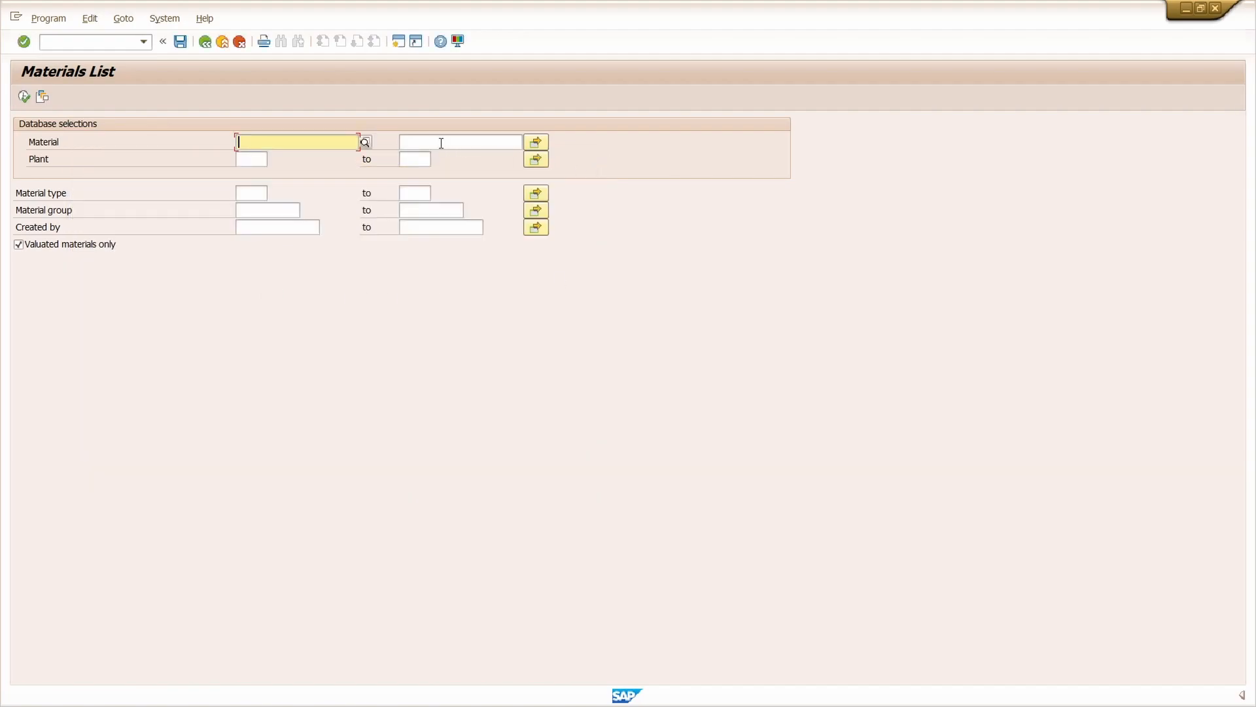
mouse_move(205, 18)
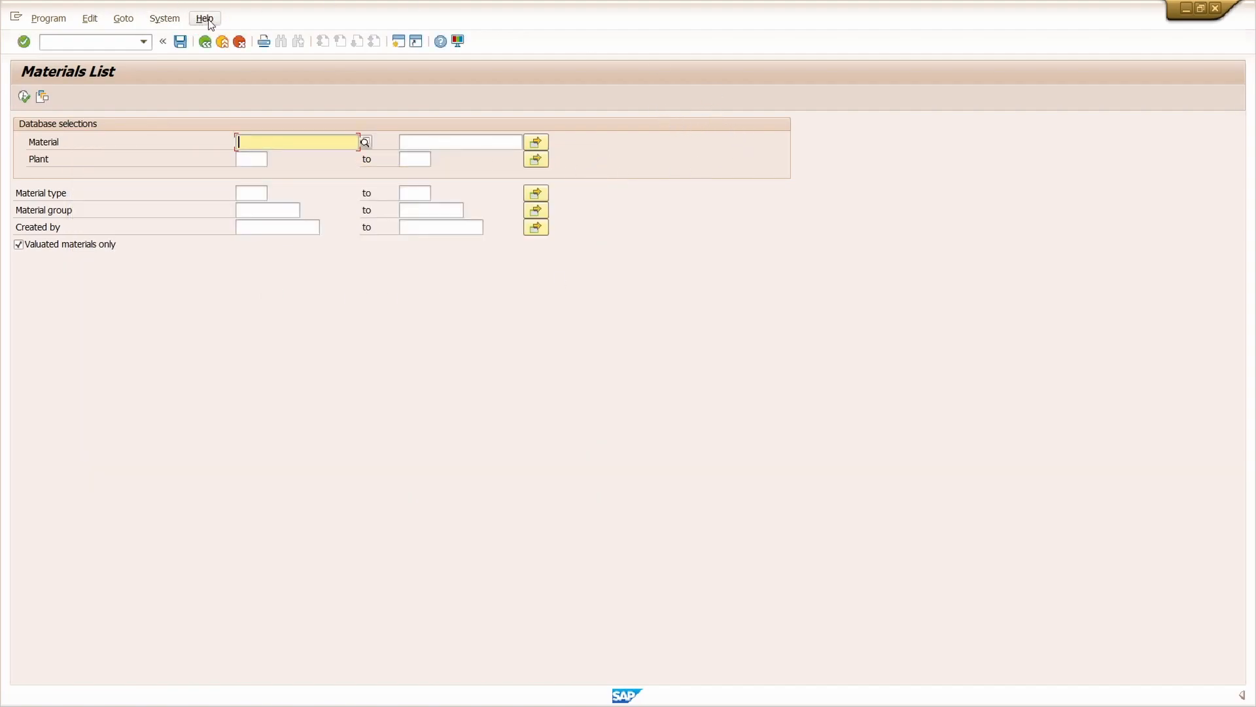
Open the personal help display settings from the Help menu.
left_click(203, 18)
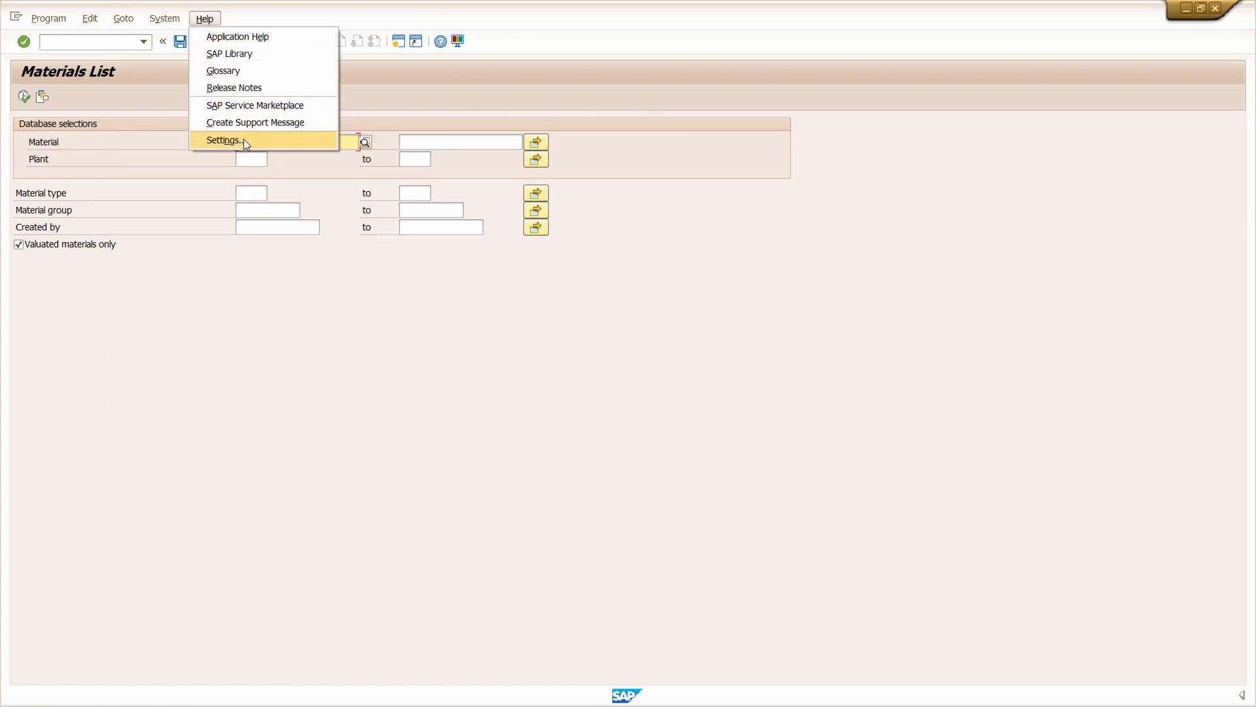
left_click(224, 140)
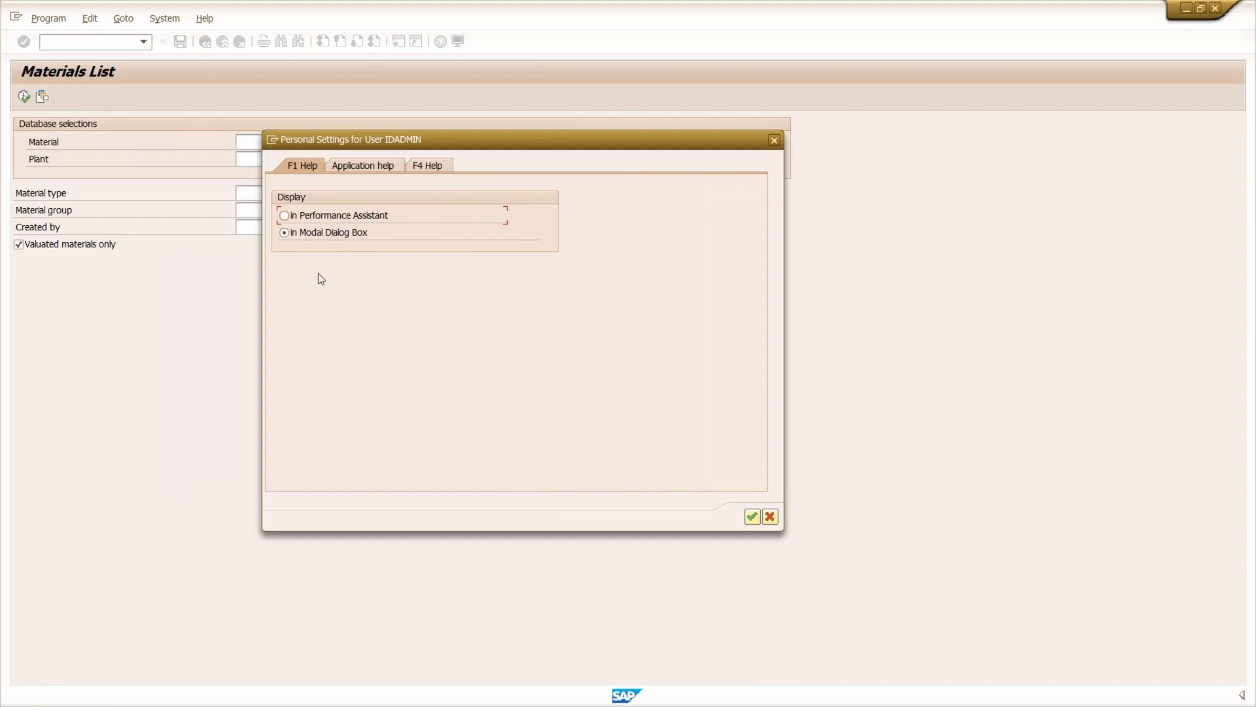
mouse_move(302, 275)
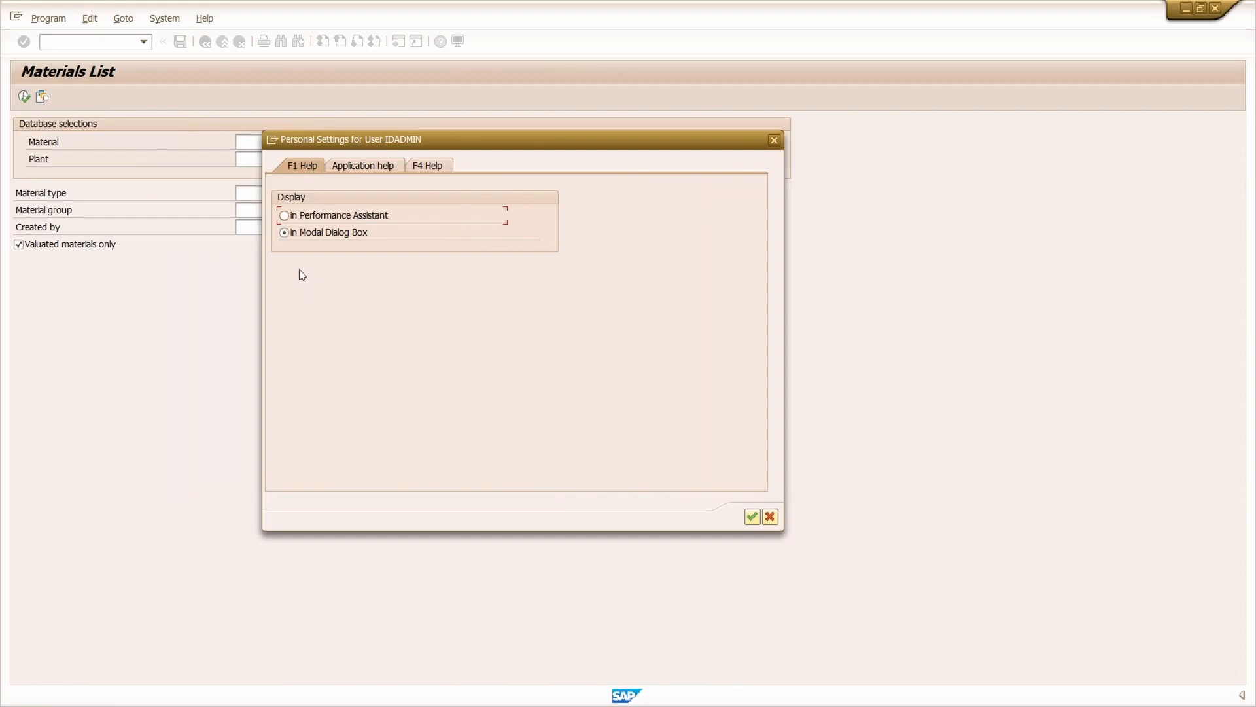
mouse_move(297, 258)
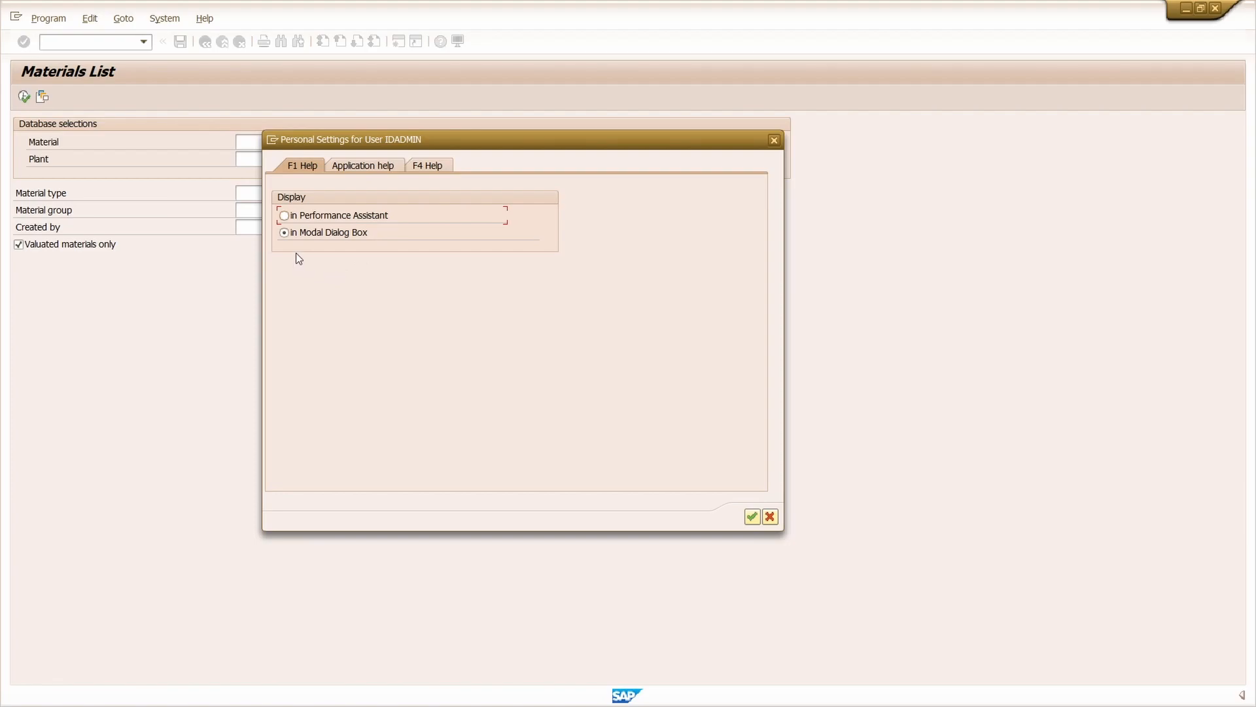
mouse_move(298, 246)
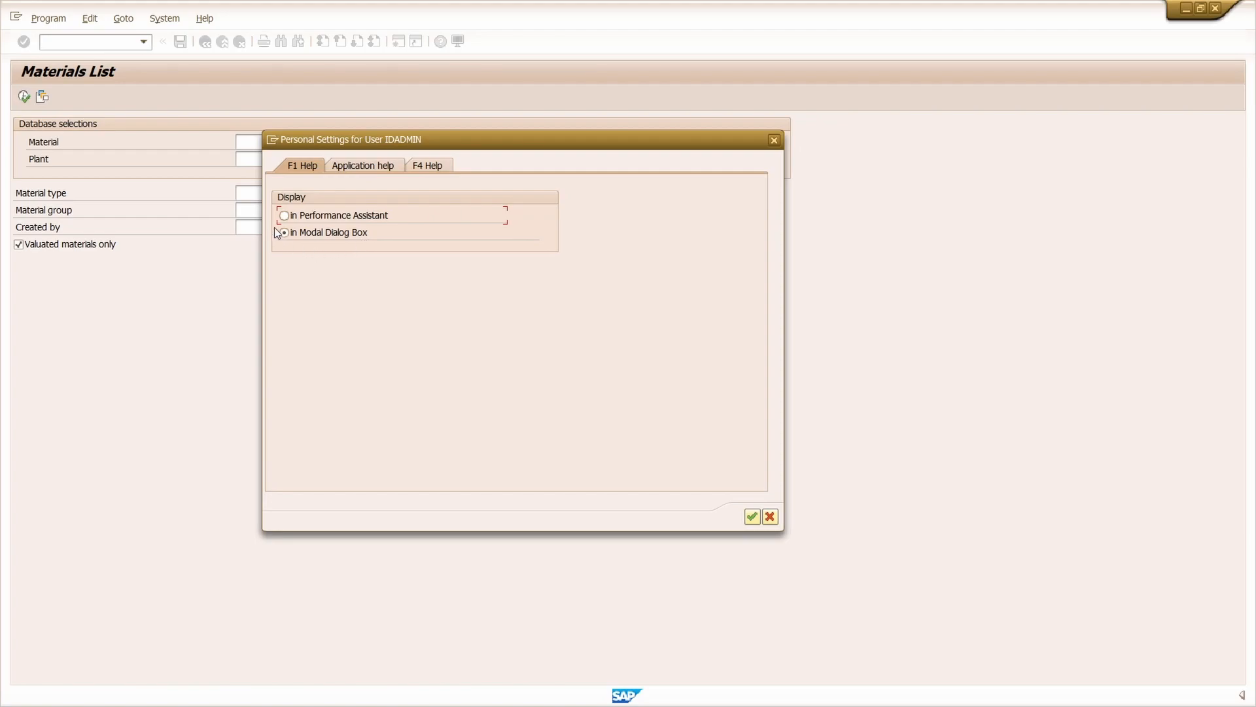
Set F1 help to display in Performance Assistant and save the setting.
left_click(283, 215)
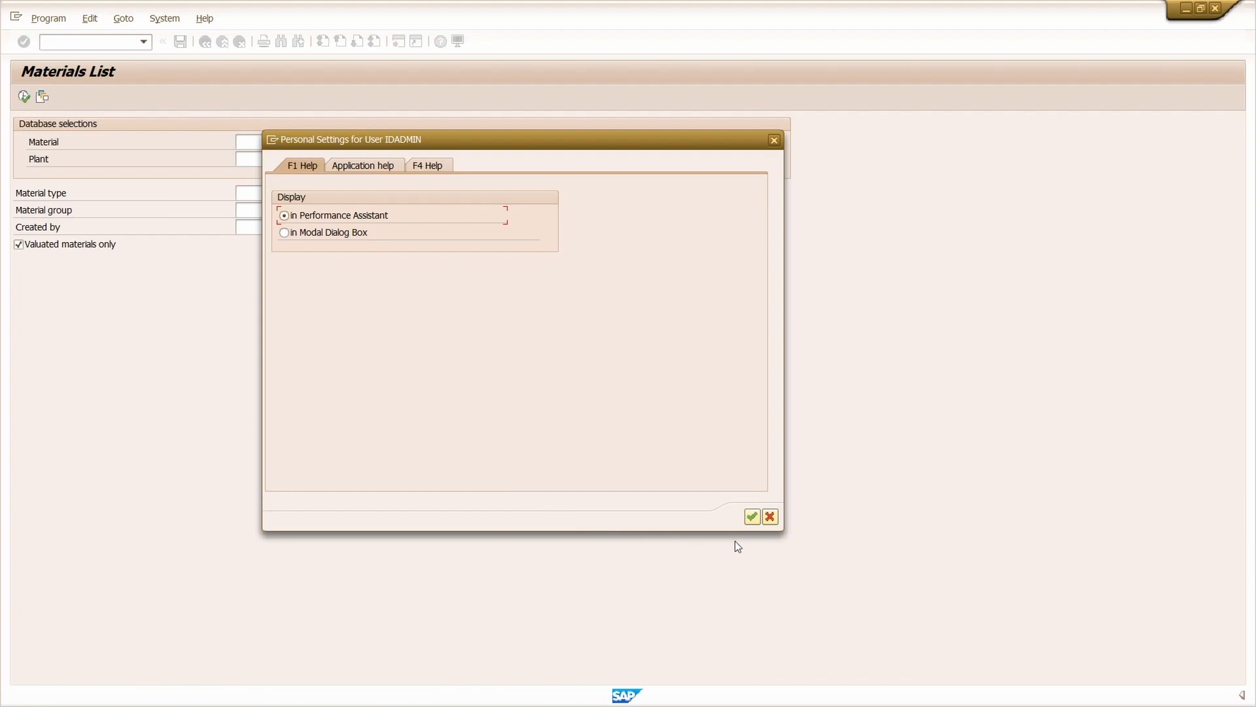
left_click(750, 516)
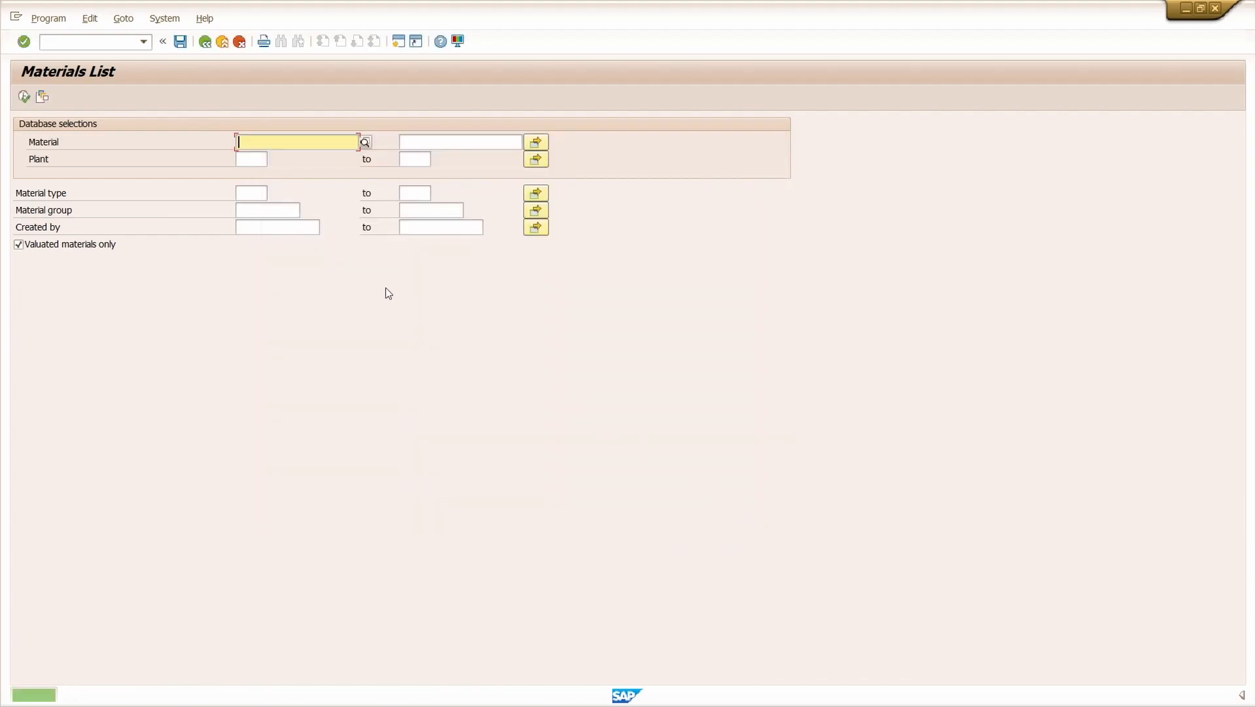
left_click(181, 40)
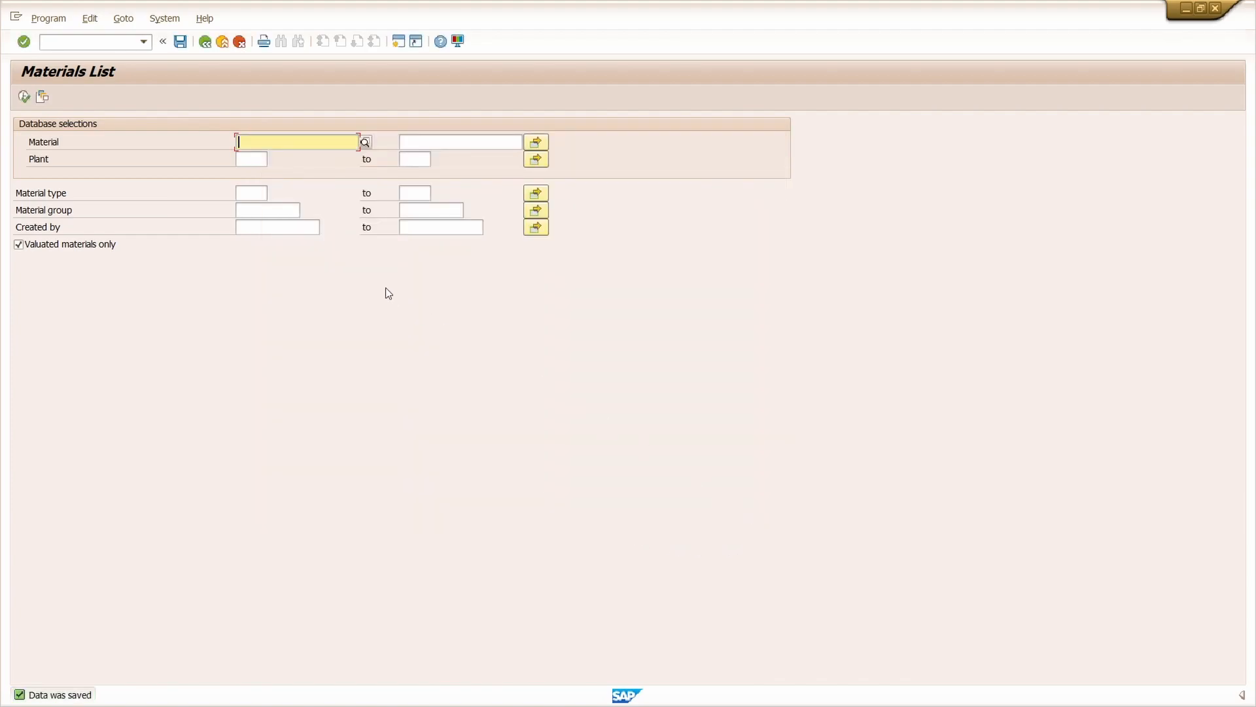